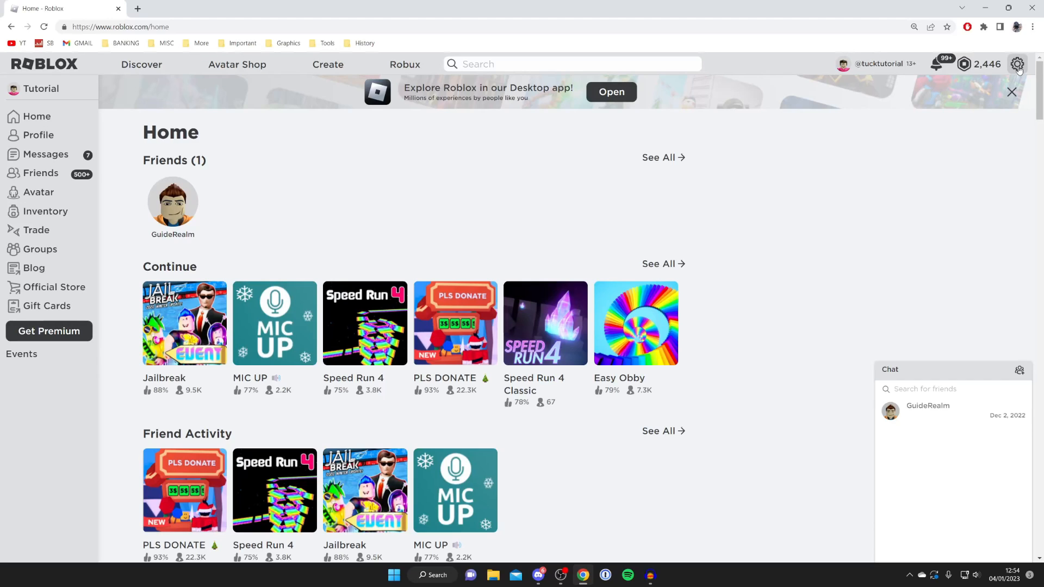
# Go from the Roblox home page to the account settings via the gear menu
pyautogui.click(1017, 64)
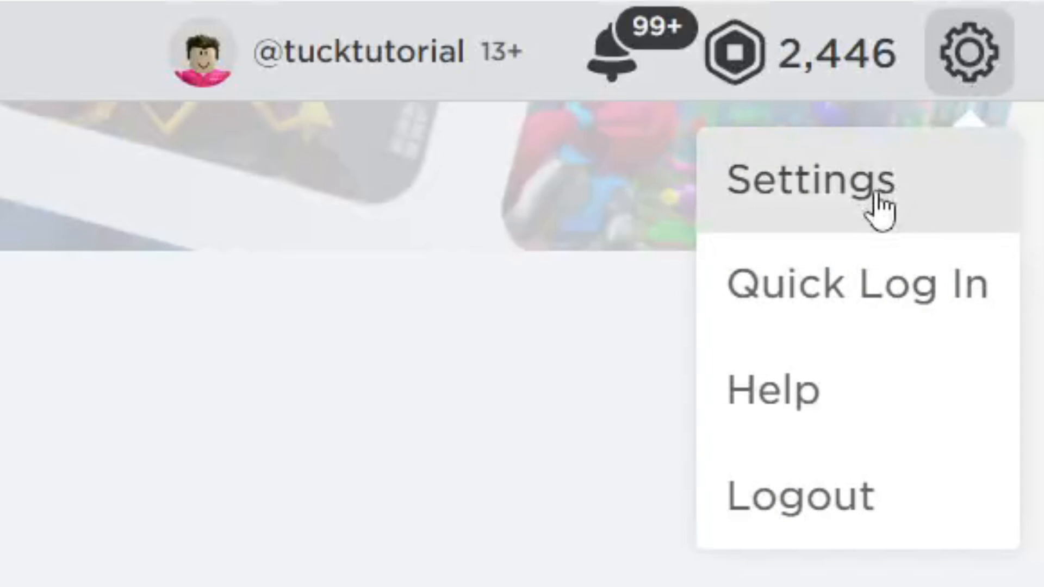
pyautogui.click(806, 181)
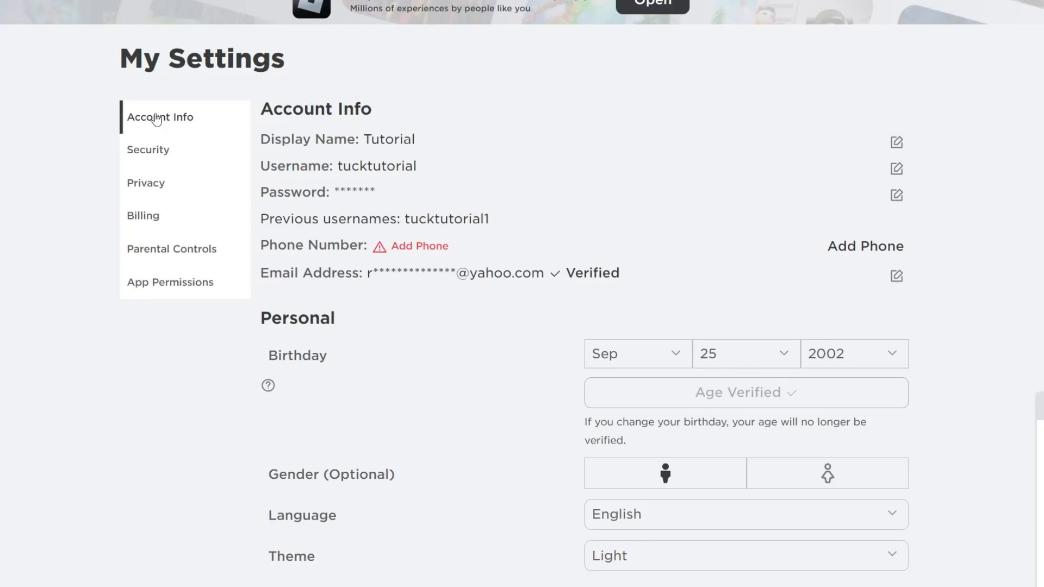
# Scroll My Settings down to the Social Networks fields (Facebook, Twitter, YouTube, Twitch, Guilded)
pyautogui.scroll(-3)
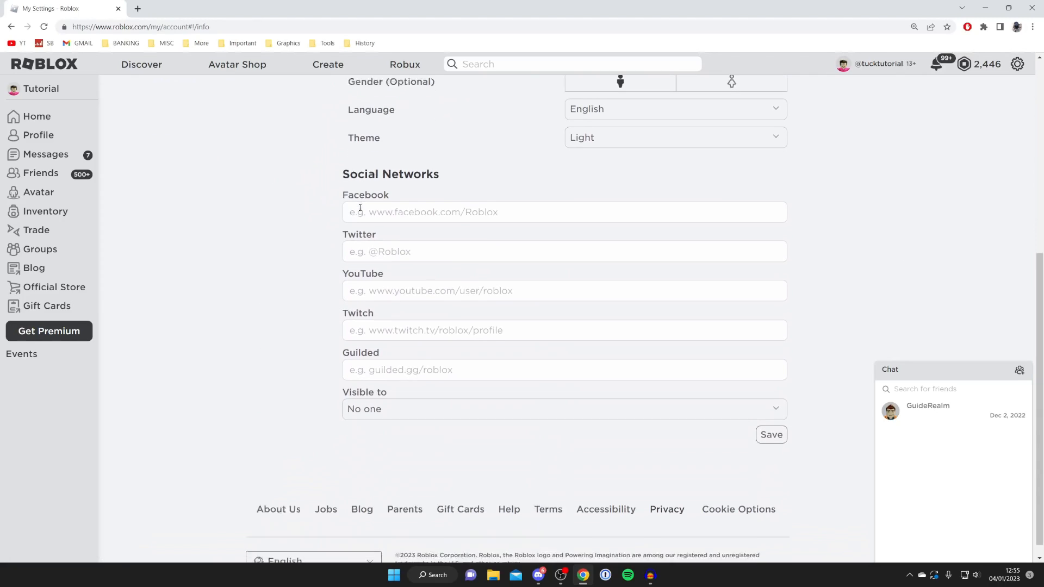
pyautogui.scroll(-3)
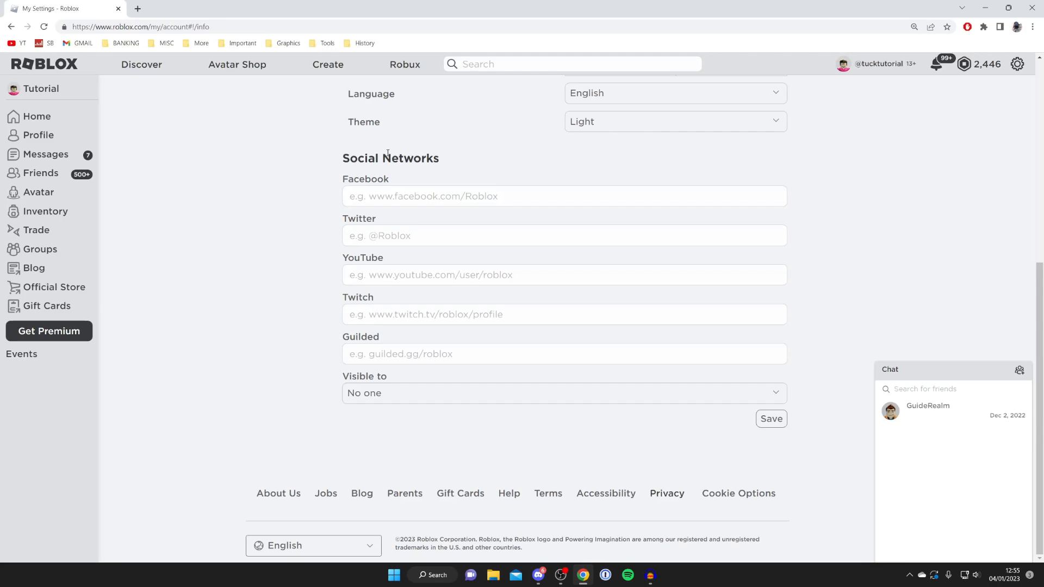
pyautogui.moveTo(382, 261)
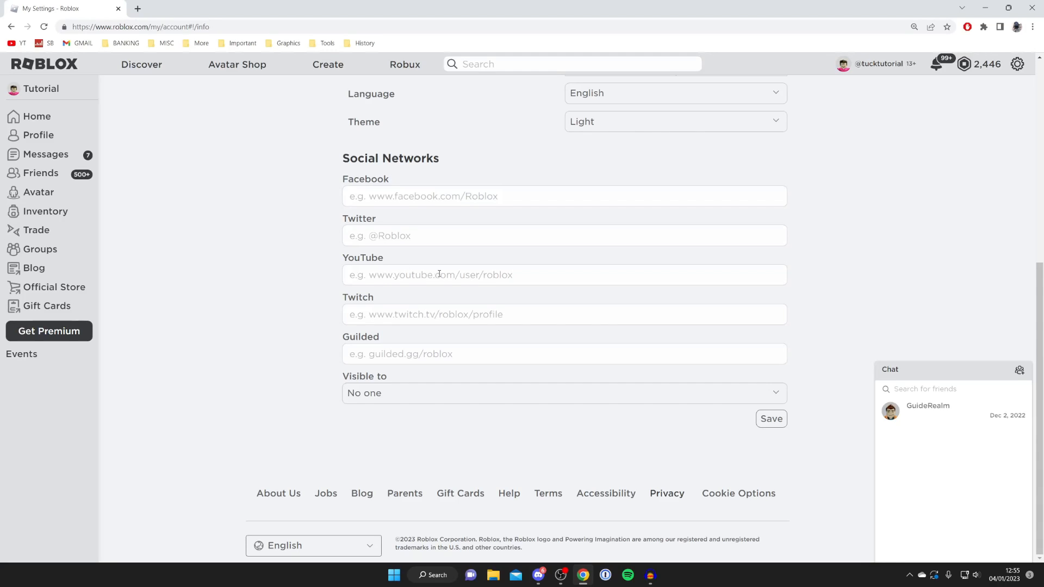
pyautogui.moveTo(346, 289)
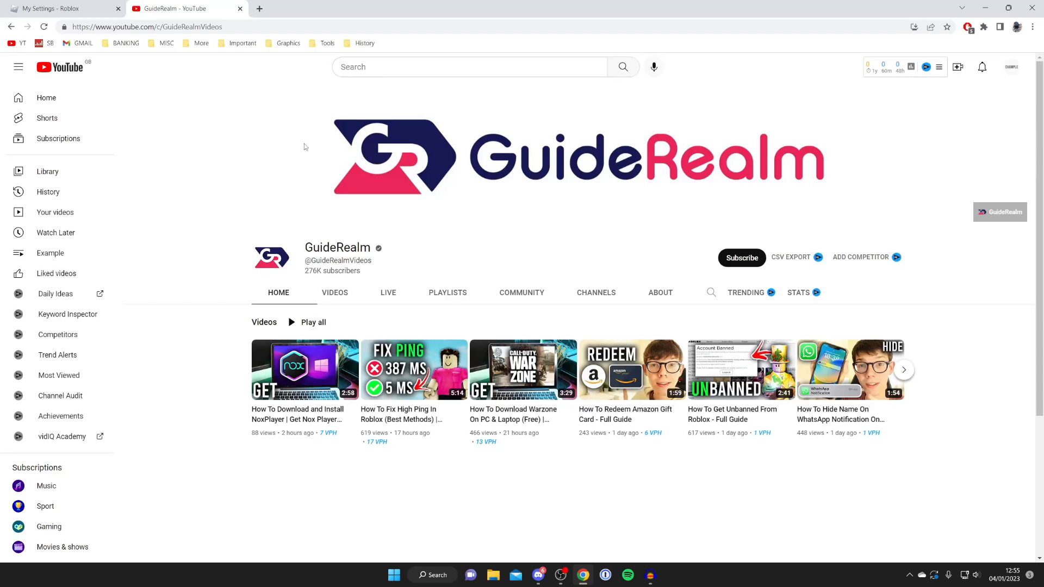
# Select and copy the GuideRealm channel URL from the YouTube address bar
pyautogui.doubleClick(164, 26)
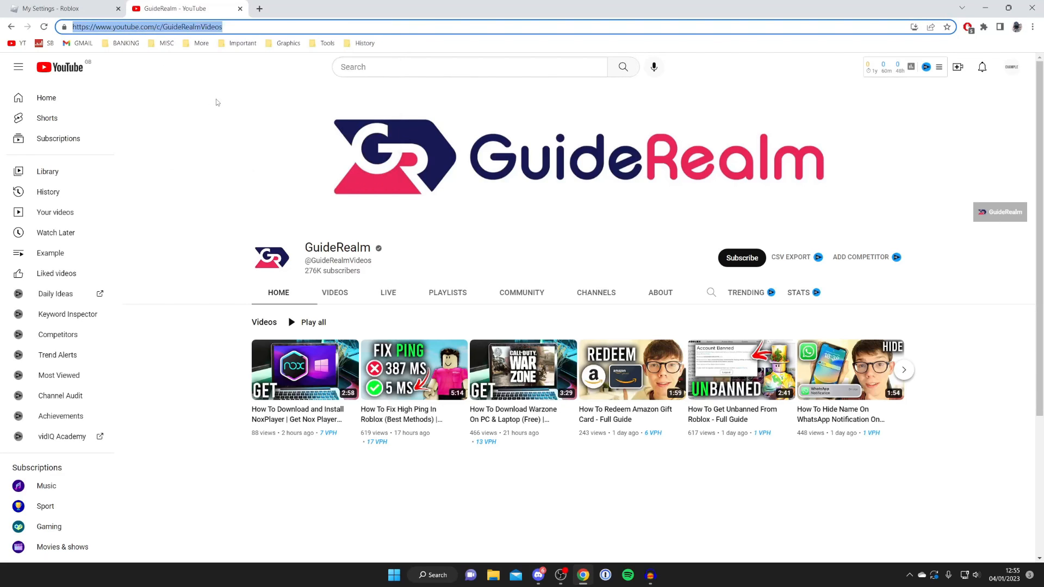
pyautogui.click(60, 8)
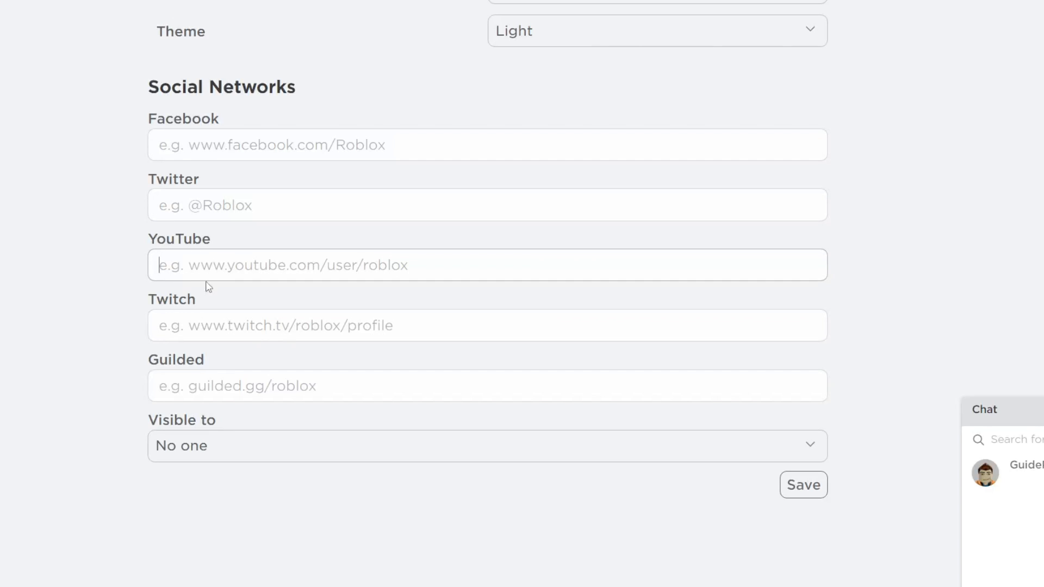
# Paste the GuideRealm URL into the YouTube field, save it and dismiss the success message
pyautogui.rightClick(213, 265)
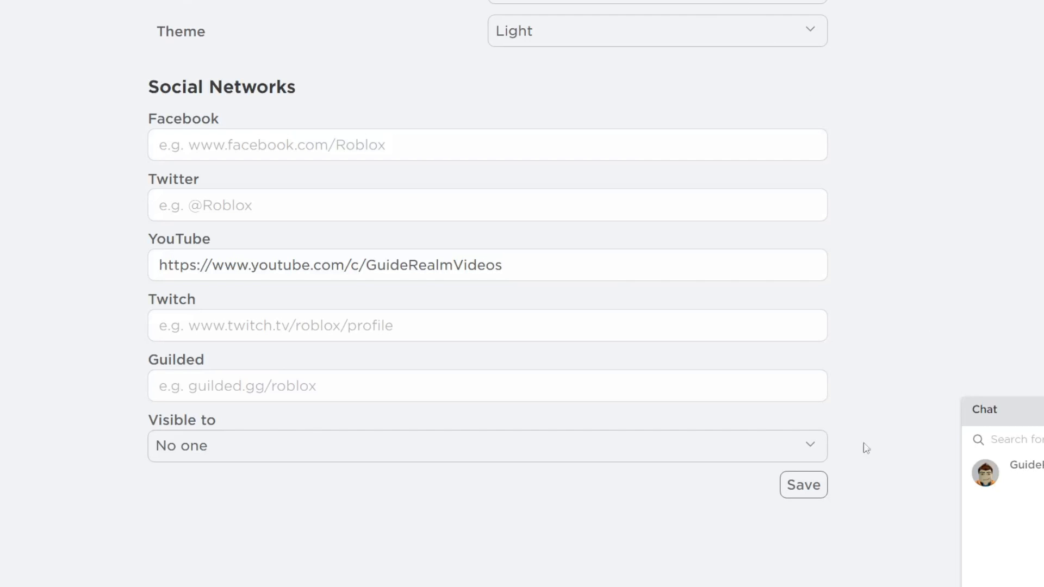
pyautogui.click(803, 484)
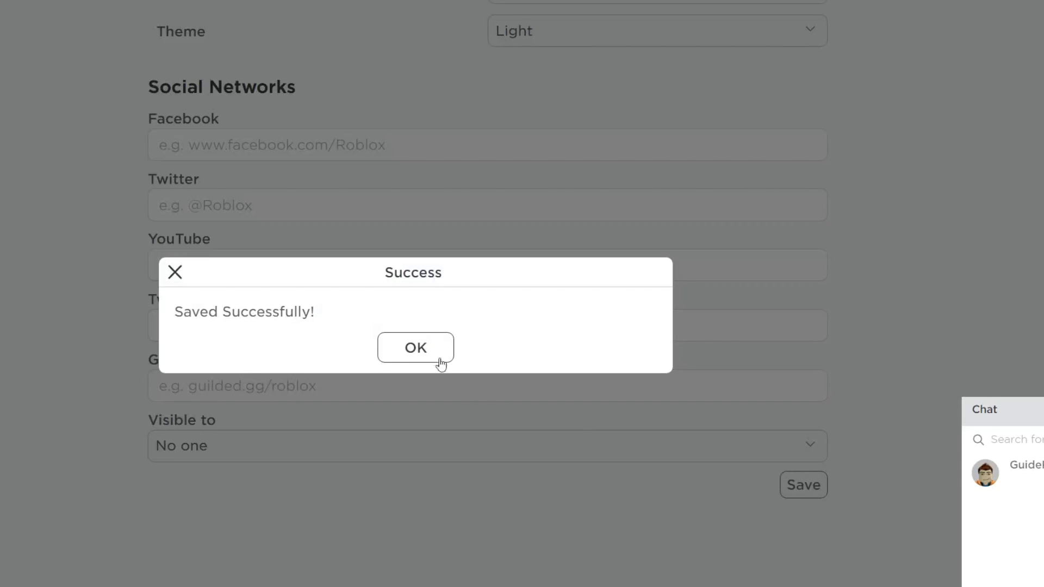
pyautogui.click(414, 348)
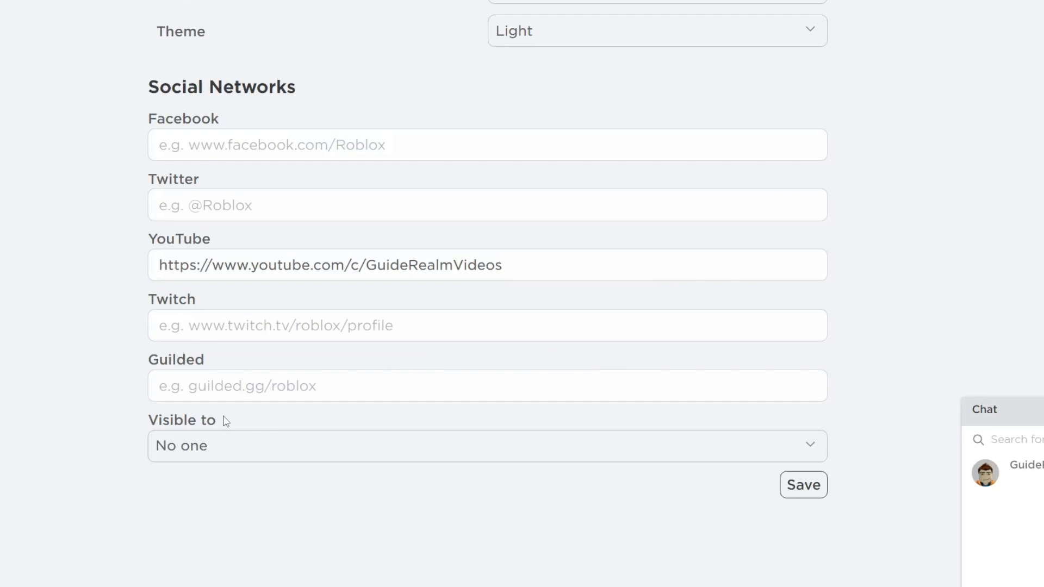
pyautogui.moveTo(214, 441)
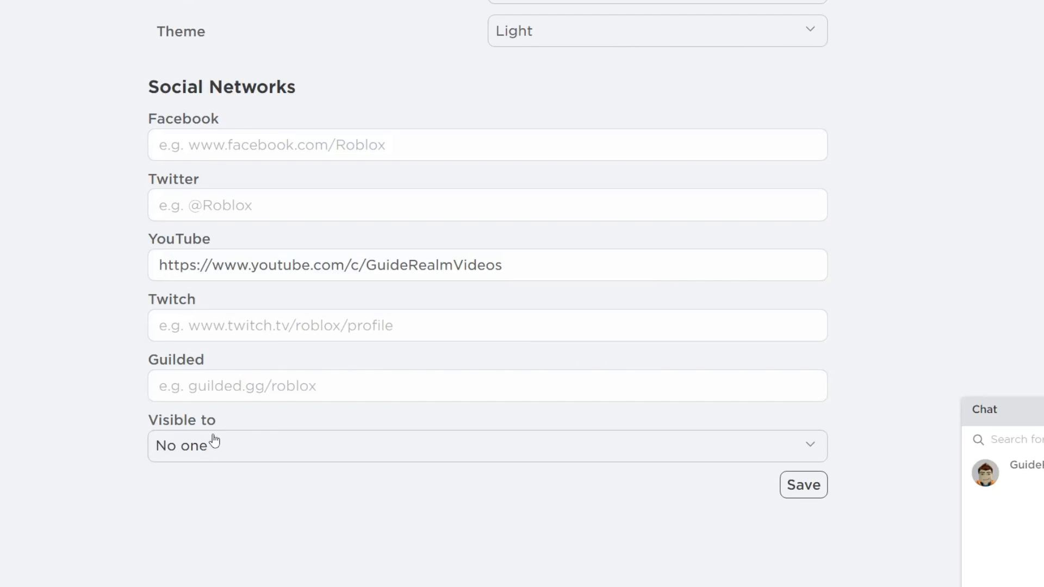
# Change the social links' Visible to setting from no one to Everyone
pyautogui.click(487, 445)
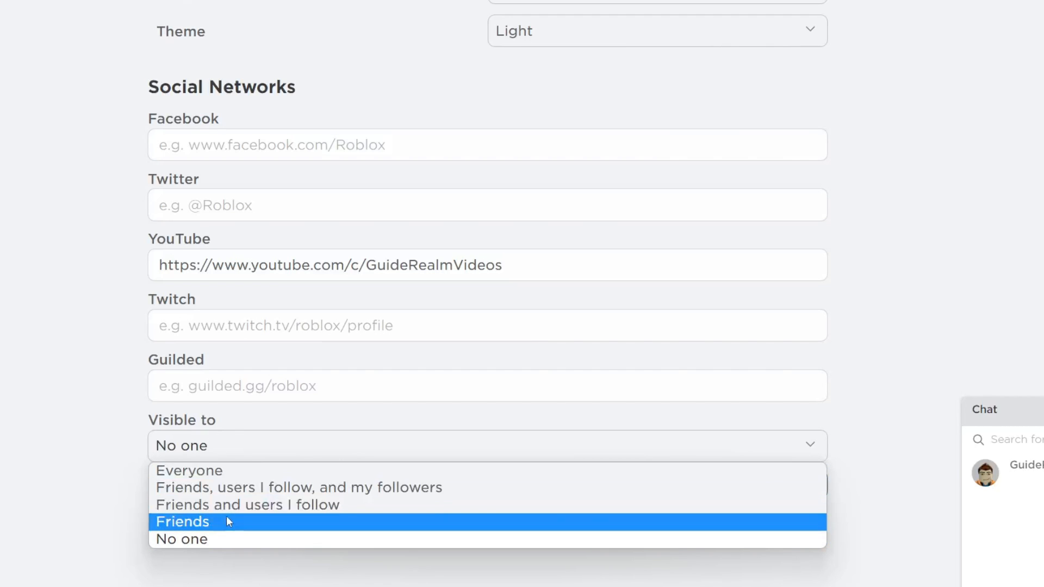
pyautogui.click(190, 470)
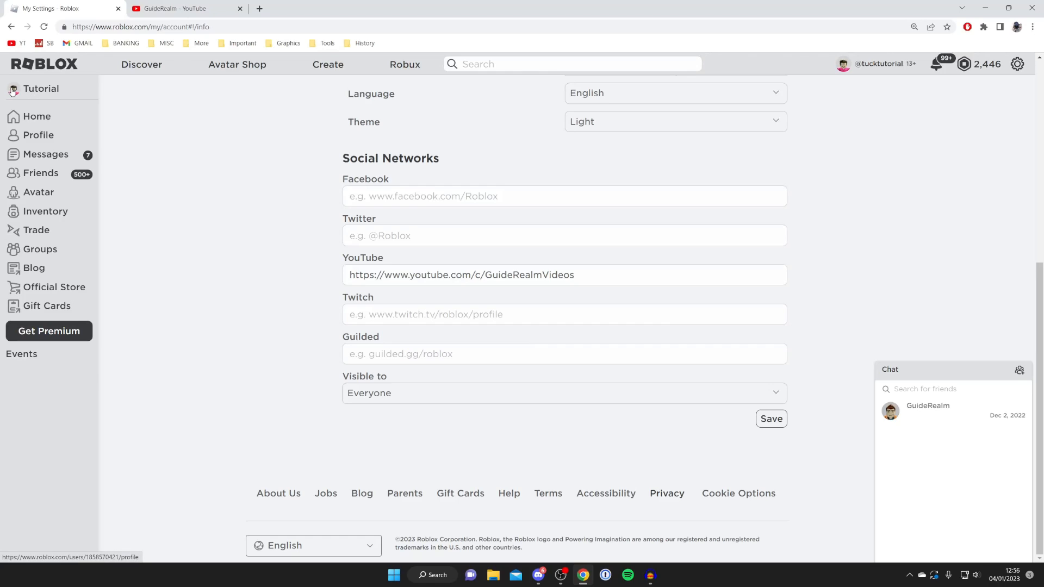
# View the profile's About section, follow its YouTube icon to the GuideRealm channel, then close that tab
pyautogui.click(40, 88)
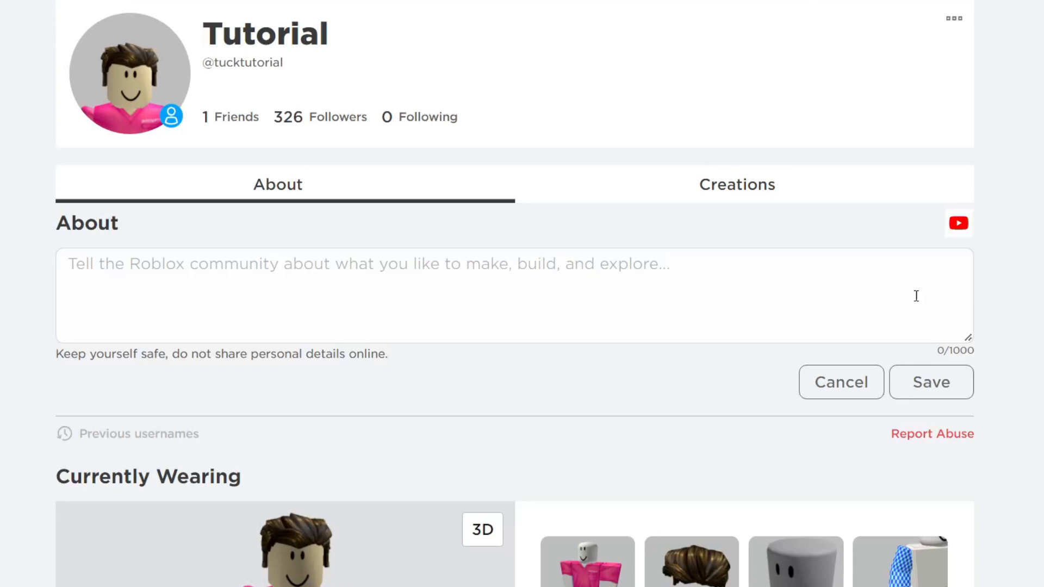
pyautogui.click(176, 8)
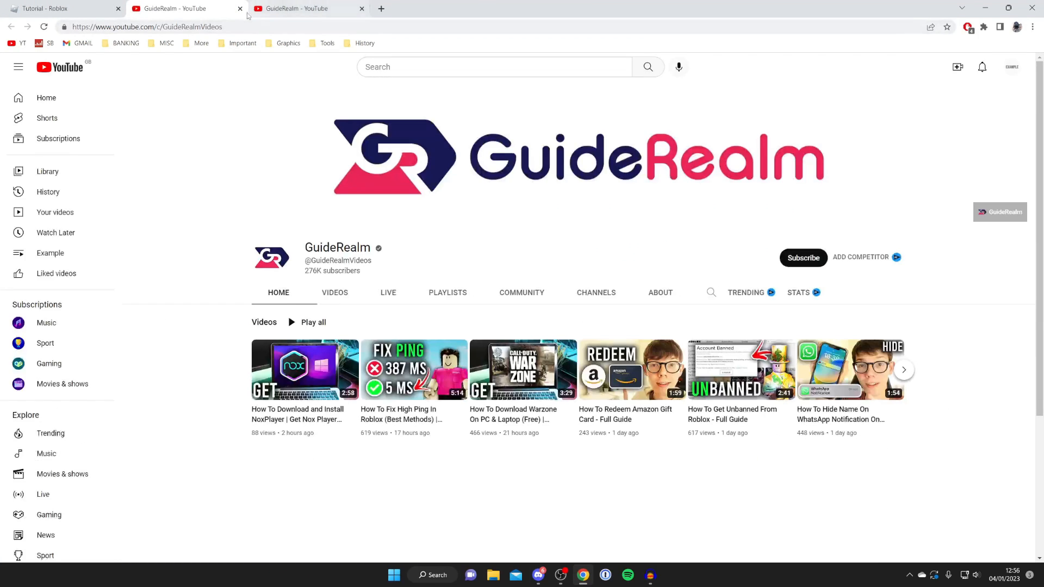
pyautogui.click(60, 8)
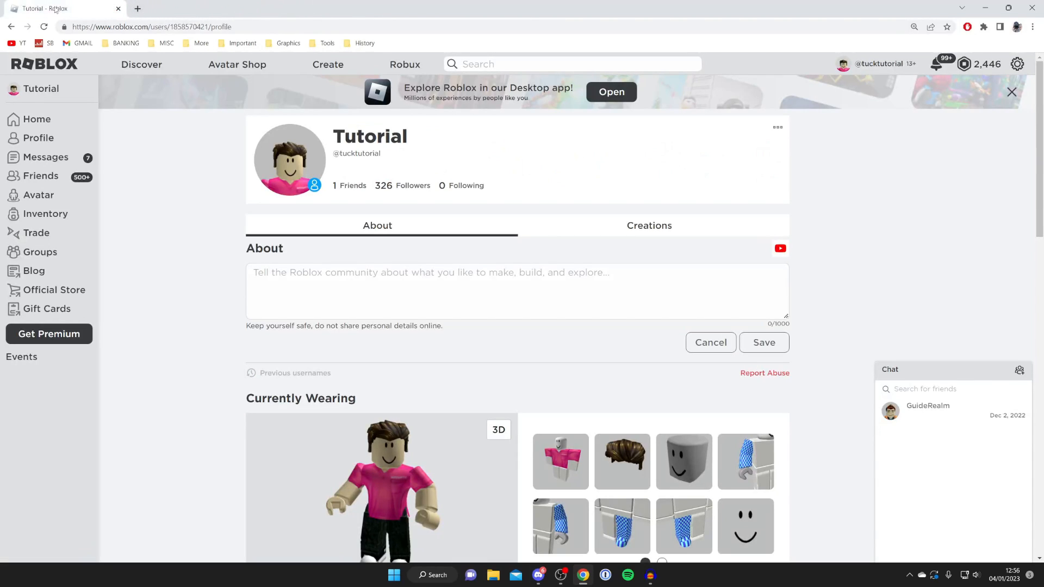
# Reopen account settings and check Social Networks still shows the GuideRealm link visible to Everyone
pyautogui.click(1016, 64)
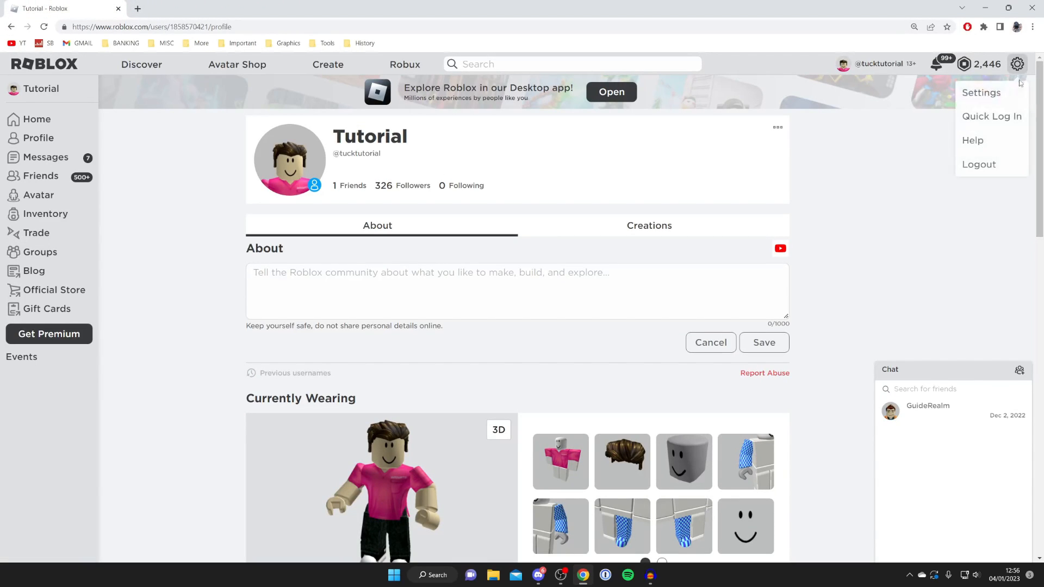
pyautogui.click(981, 93)
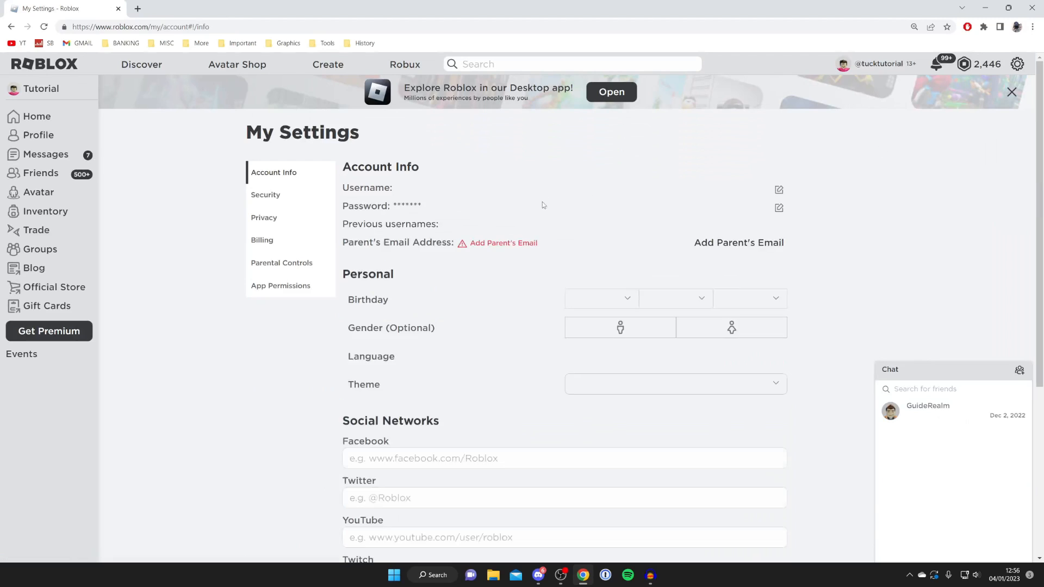
pyautogui.scroll(-3)
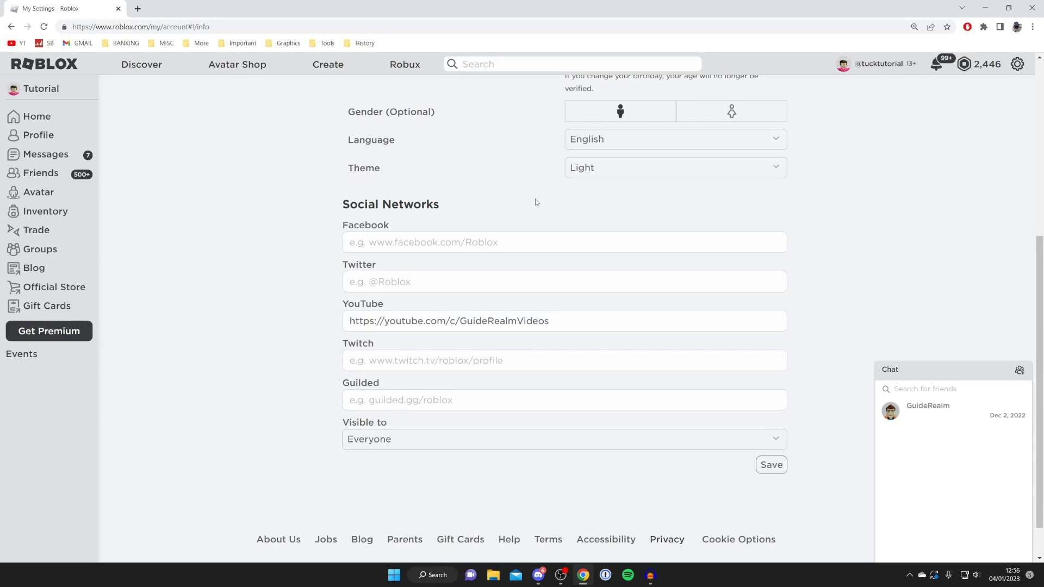
pyautogui.scroll(3)
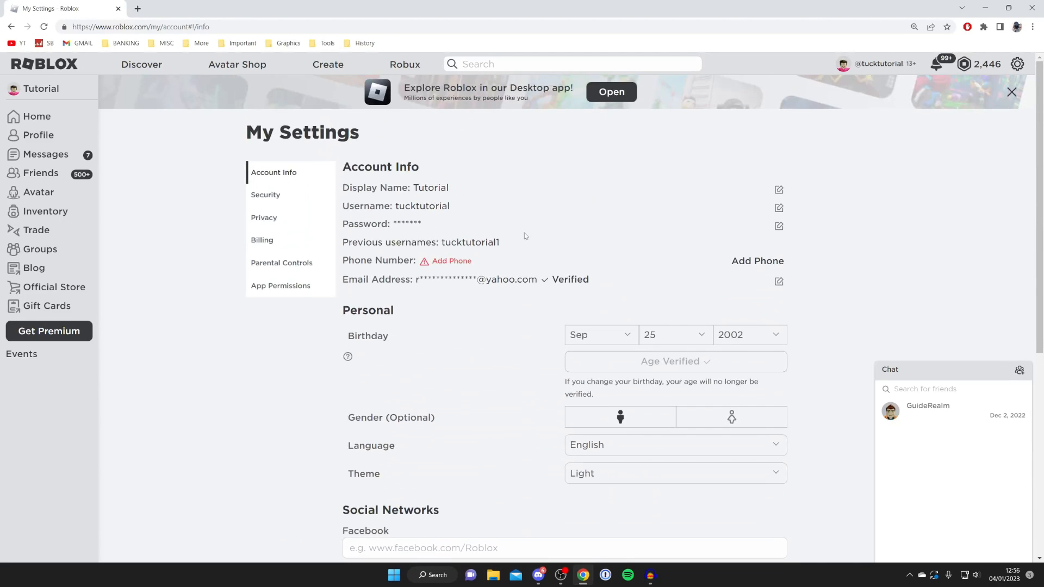